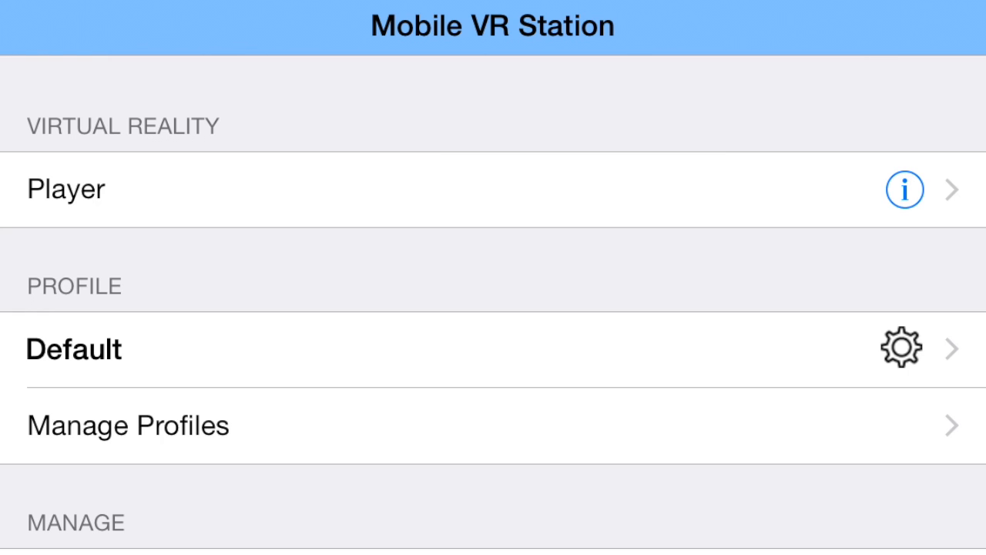
- Scroll down to Manage and open the Content Browser
{"action": "scroll", "scroll_direction": "down", "scroll_amount": 3}
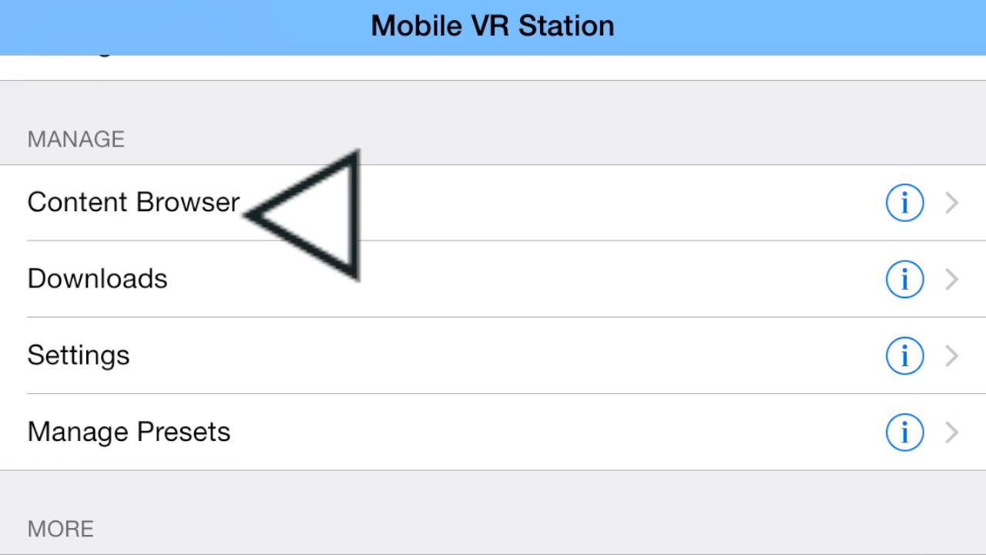
{"action": "left_click", "coordinate": [132, 202]}
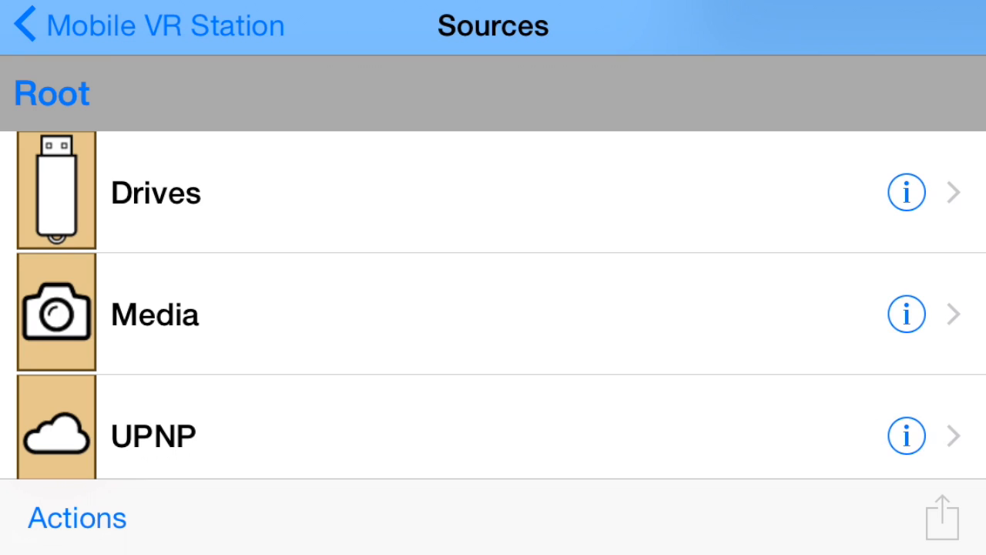
- Browse Drives > Documents to list the stored videos and images
{"action": "scroll", "scroll_direction": "down", "scroll_amount": 3}
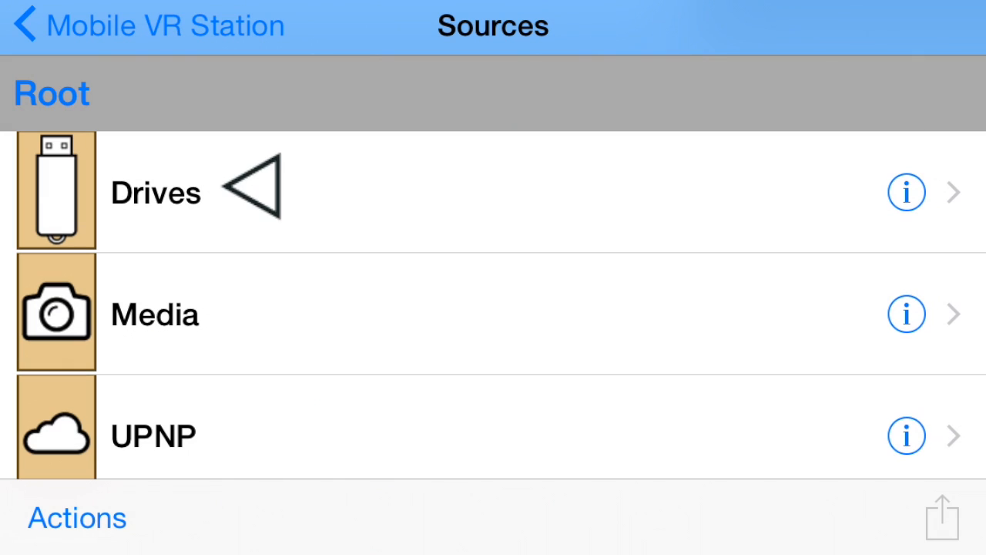
{"action": "left_click", "coordinate": [154, 192]}
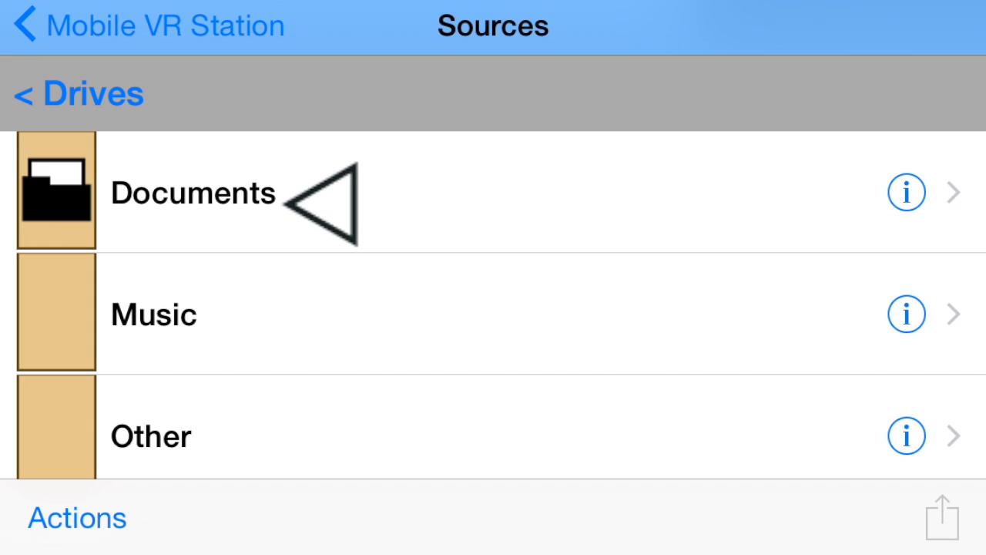
{"action": "left_click", "coordinate": [192, 192]}
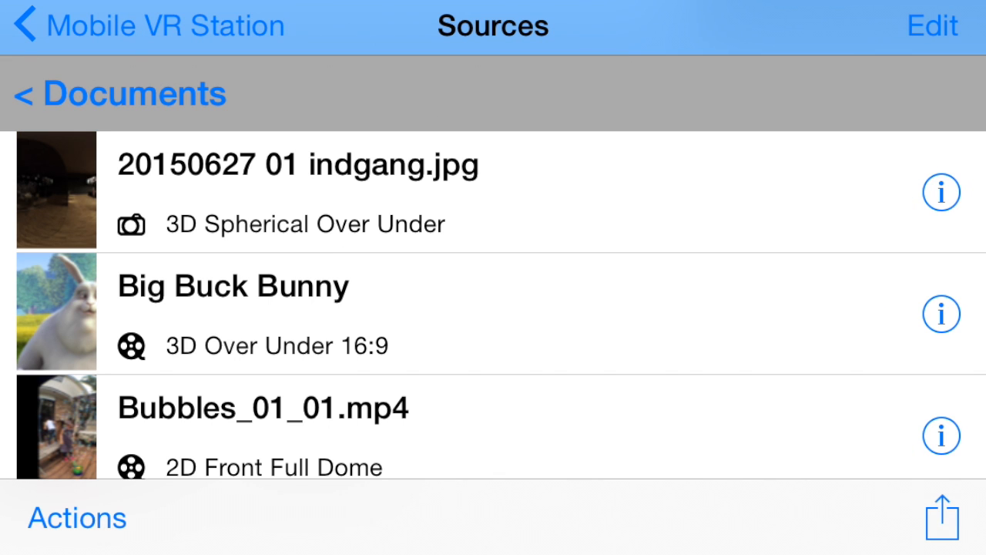
{"action": "scroll", "scroll_direction": "down", "scroll_amount": 3}
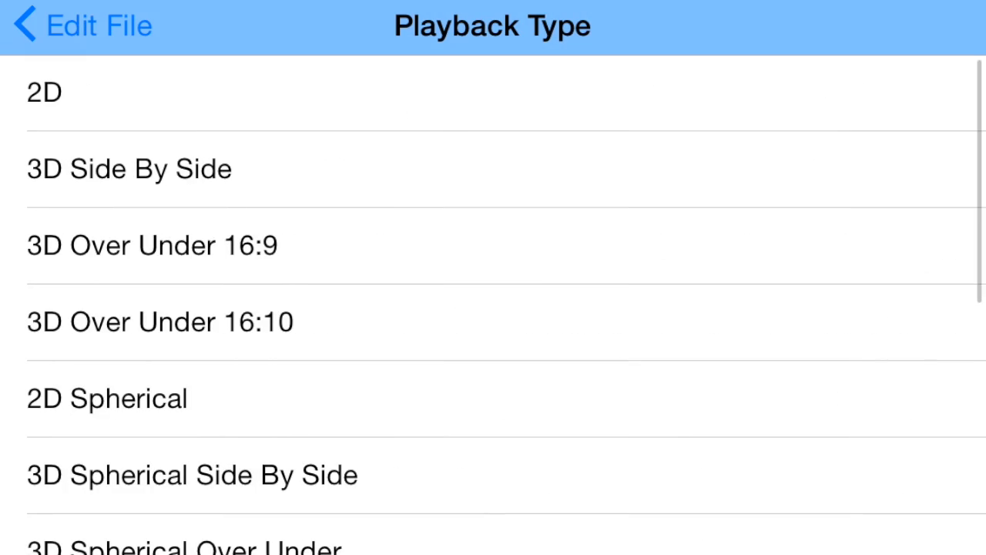
- Scroll the Playback Type list to 2D Front Full Dome for Bubbles_01_01.mp4
{"action": "scroll", "scroll_direction": "down", "scroll_amount": 3}
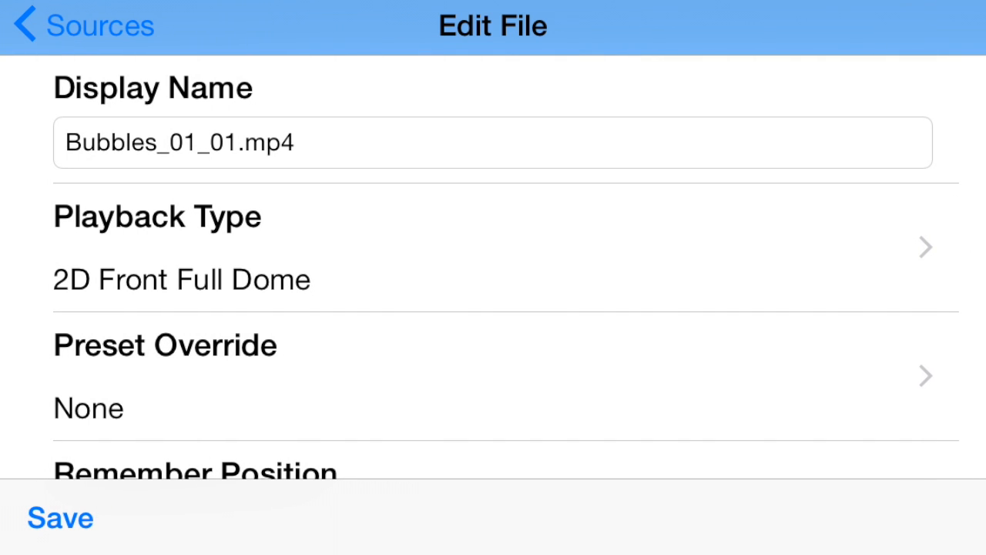
{"action": "scroll", "scroll_direction": "down", "scroll_amount": 3}
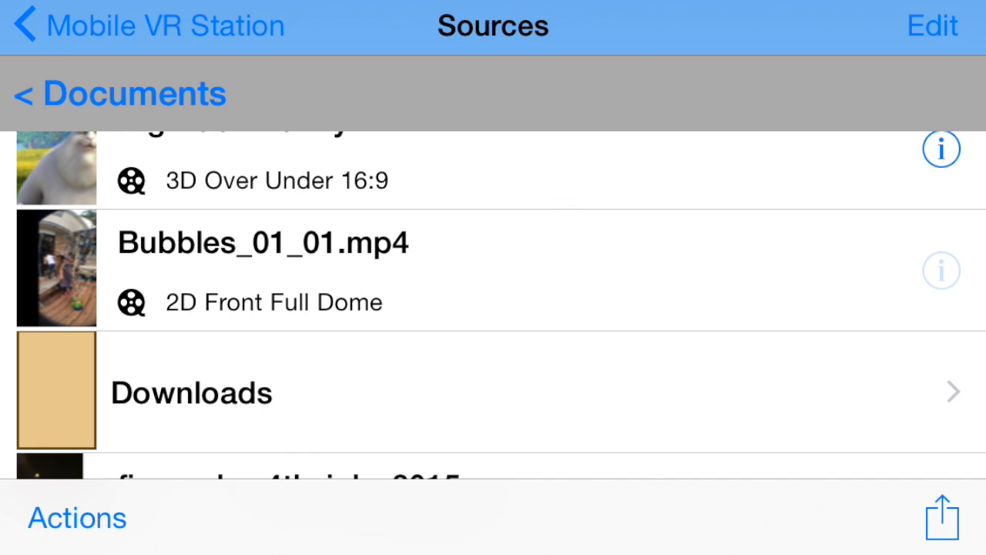
- Save the file settings and start playing Bubbles_01_01.mp4 from Documents
{"action": "left_click", "coordinate": [75, 517]}
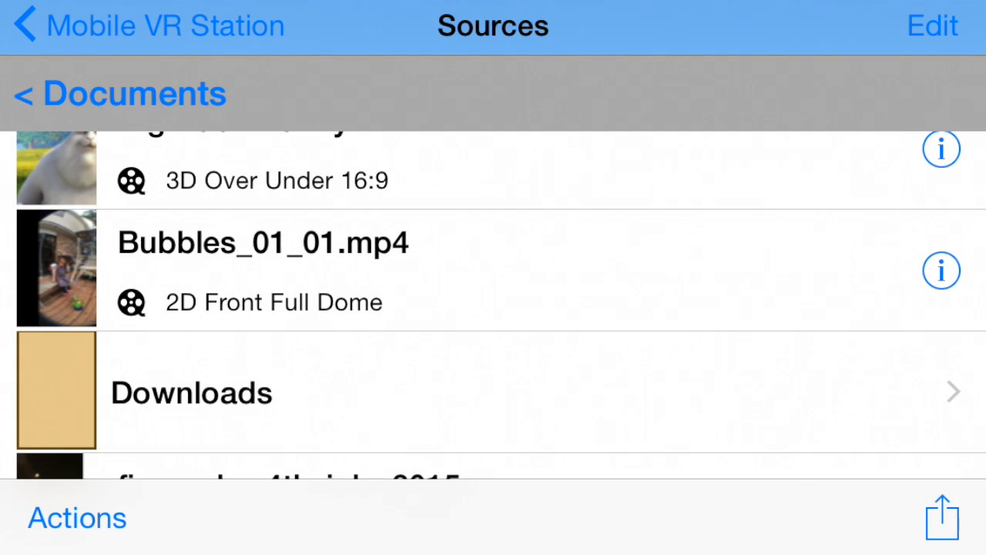
{"action": "scroll", "scroll_direction": "down", "scroll_amount": 3}
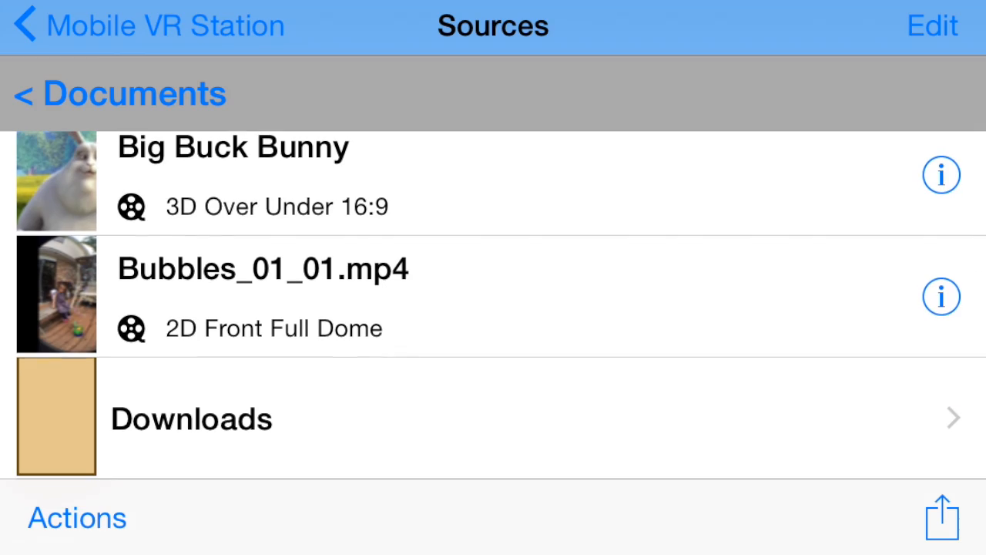
{"action": "left_click", "coordinate": [263, 268]}
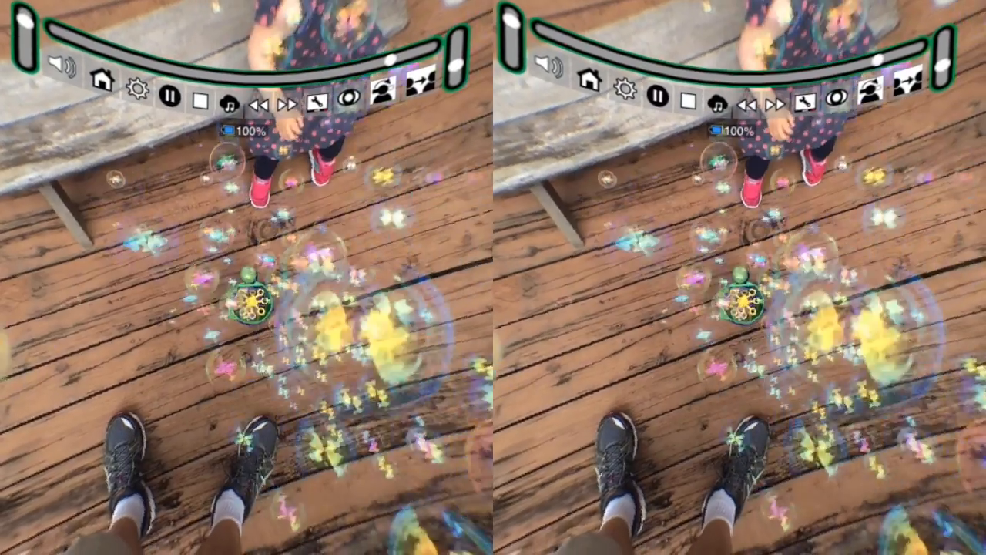